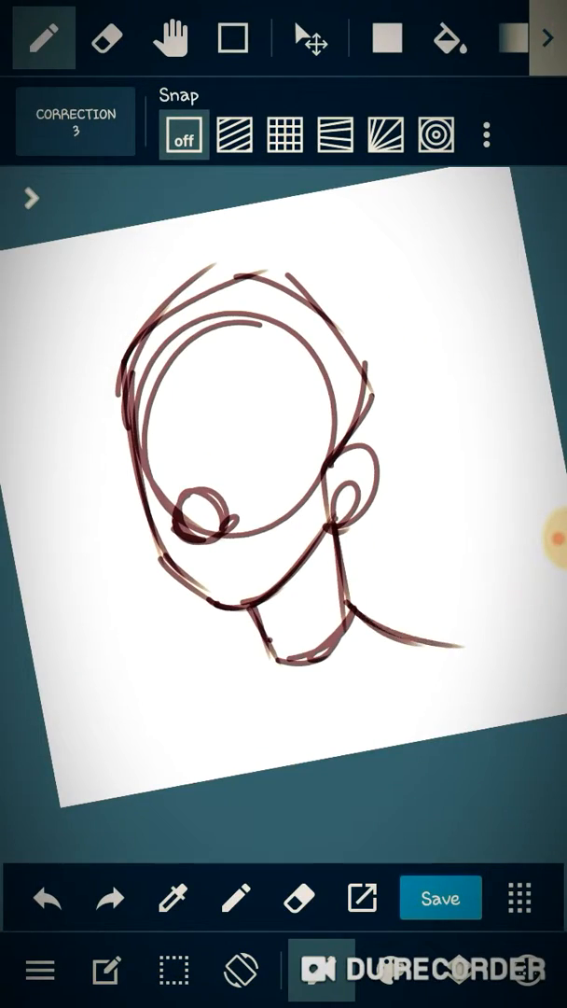
Step: Sketch a small standing full-body figure with spiky hair beside the bust, alternating eraser and pen
left_click(104, 35)
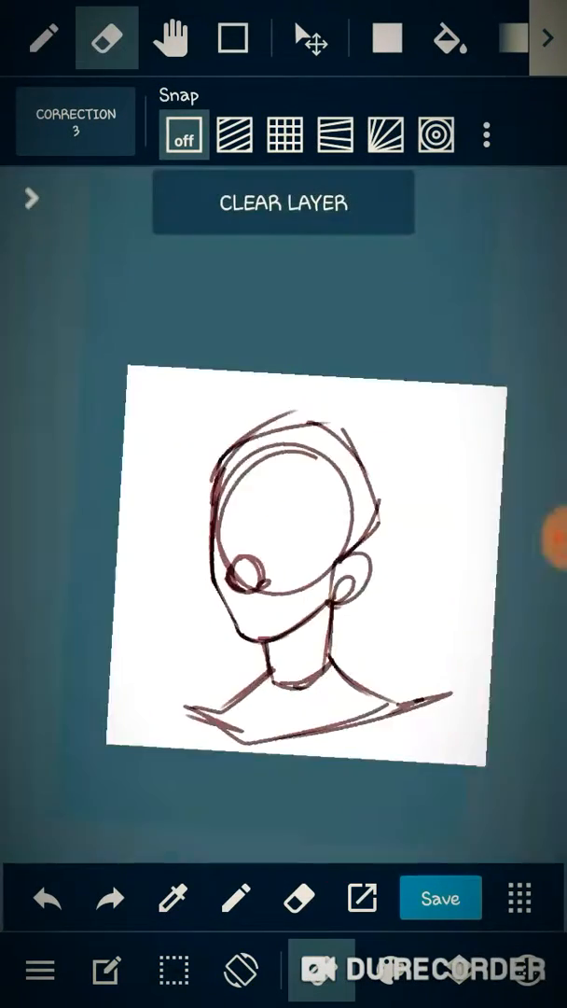
left_click(42, 37)
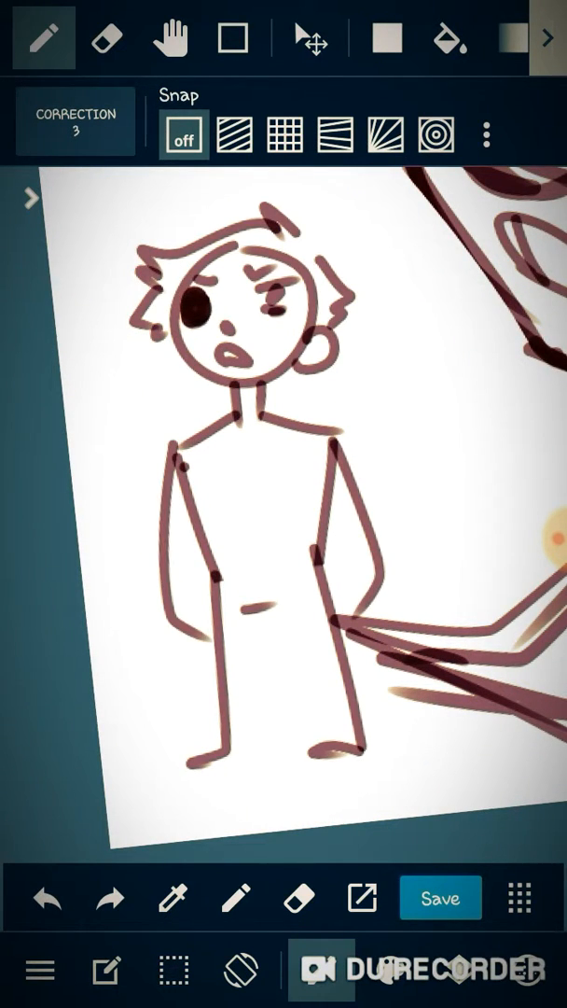
Step: Refine the line art with eraser and pen, shade the forehead blue on Layer2, and show the Layers panel
left_click(104, 37)
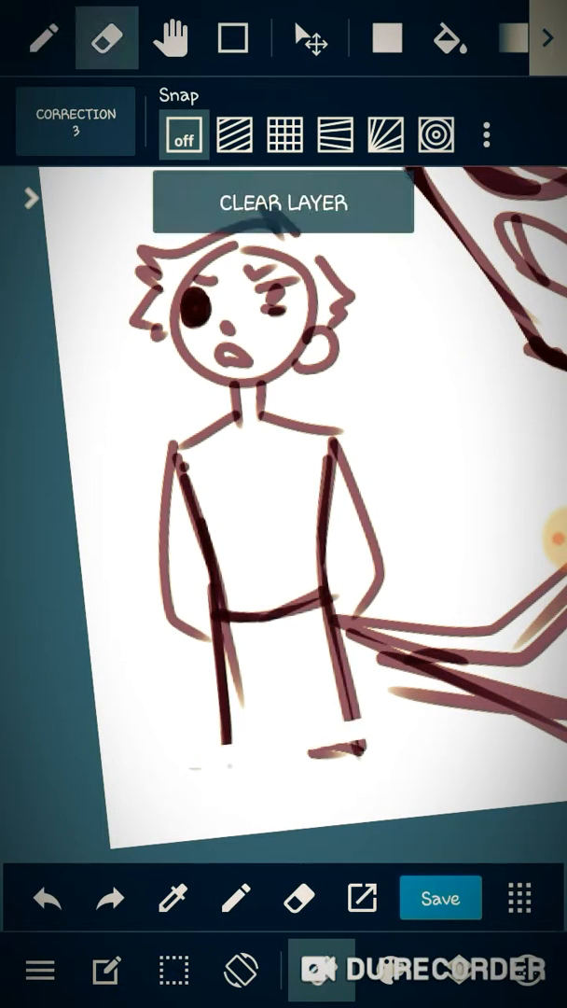
left_click(45, 37)
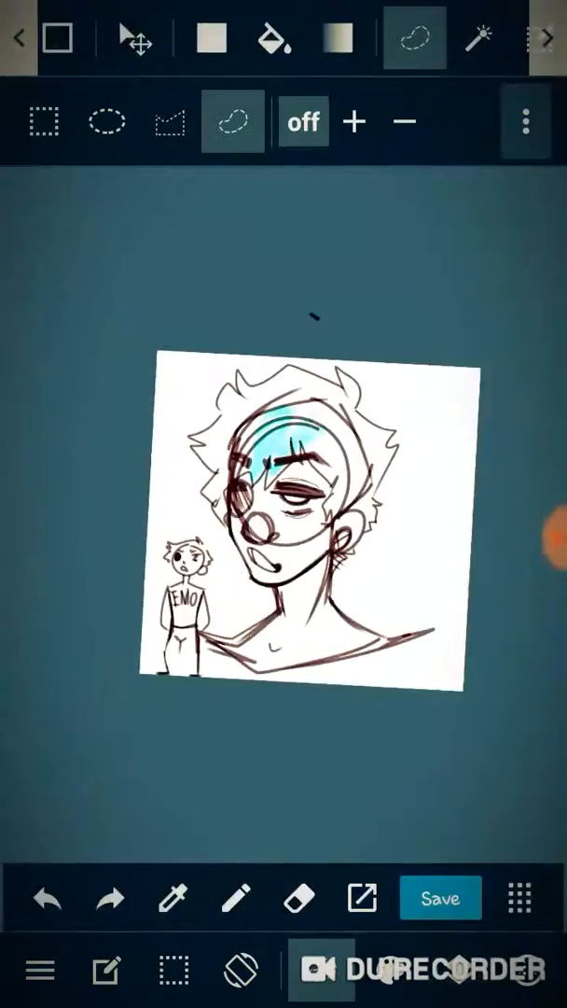
left_click(519, 896)
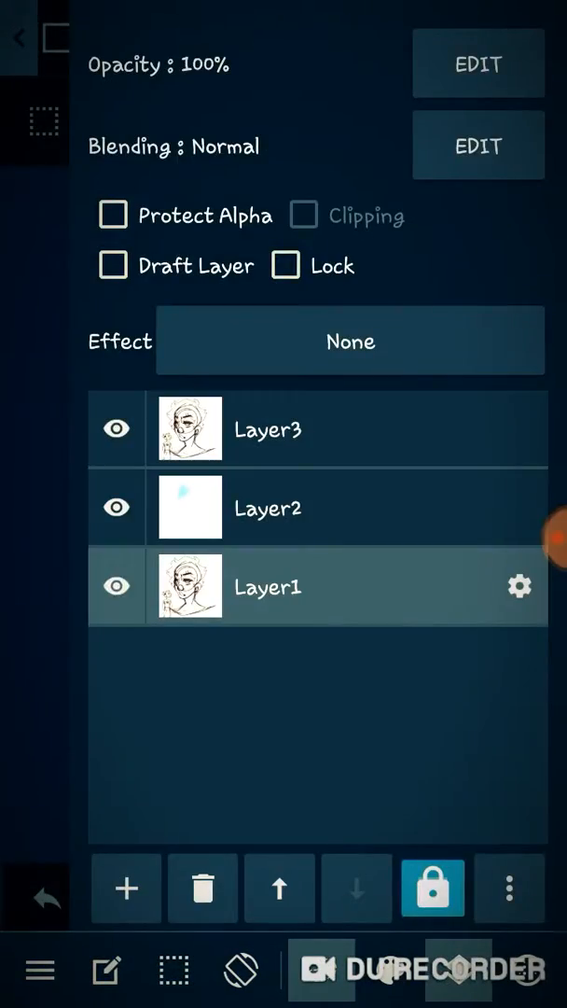